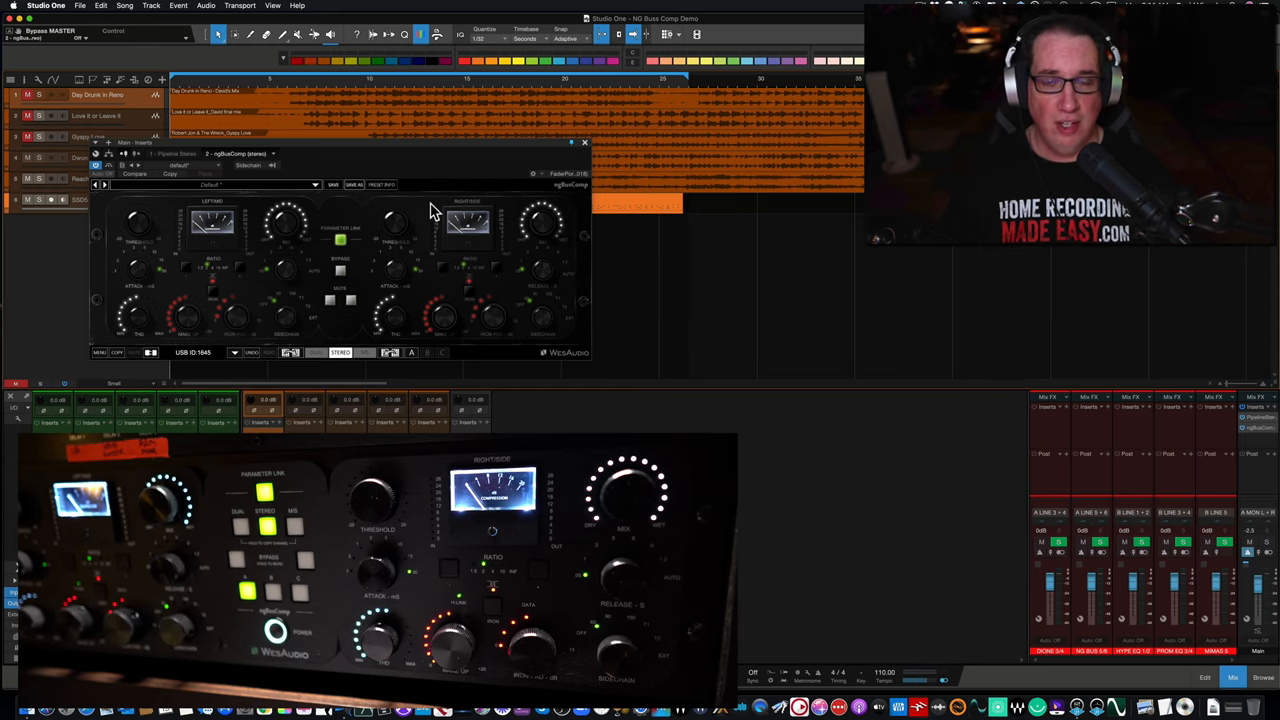
mouse_move(365, 150)
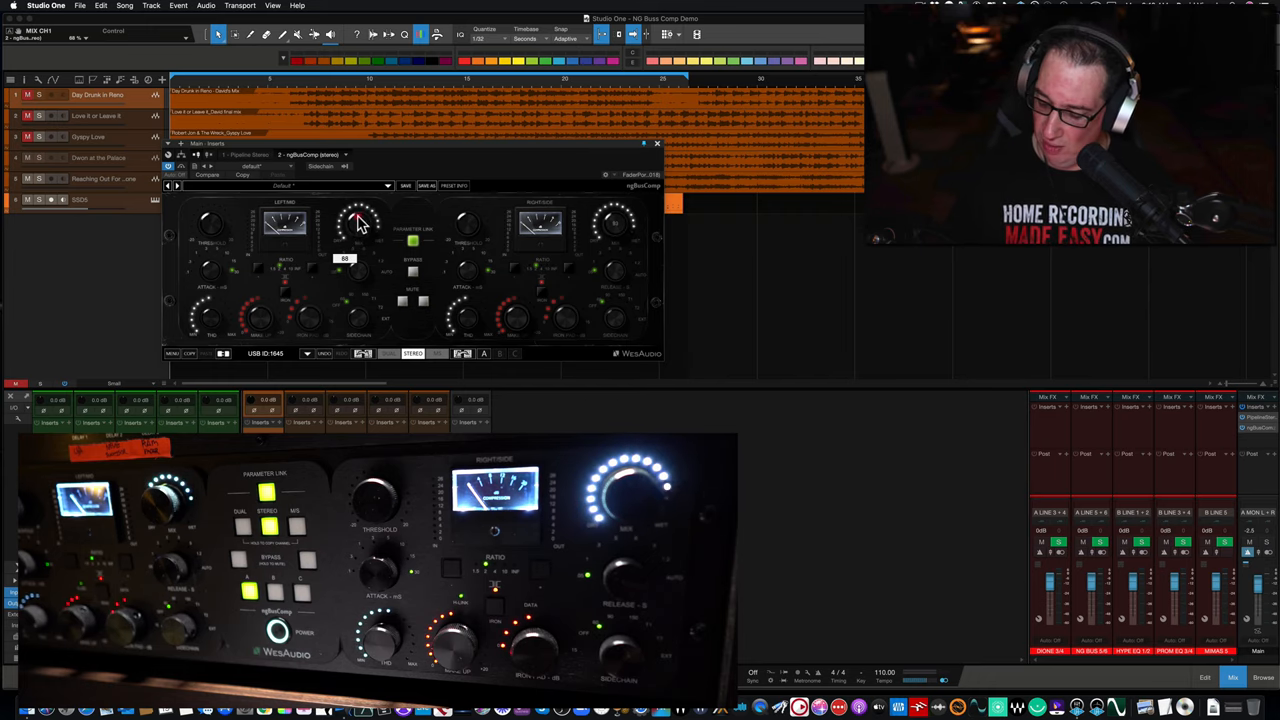
Drag ngBusComp's Left/Mid MIX knob up until it reads 88.
drag(360, 222, 360, 200)
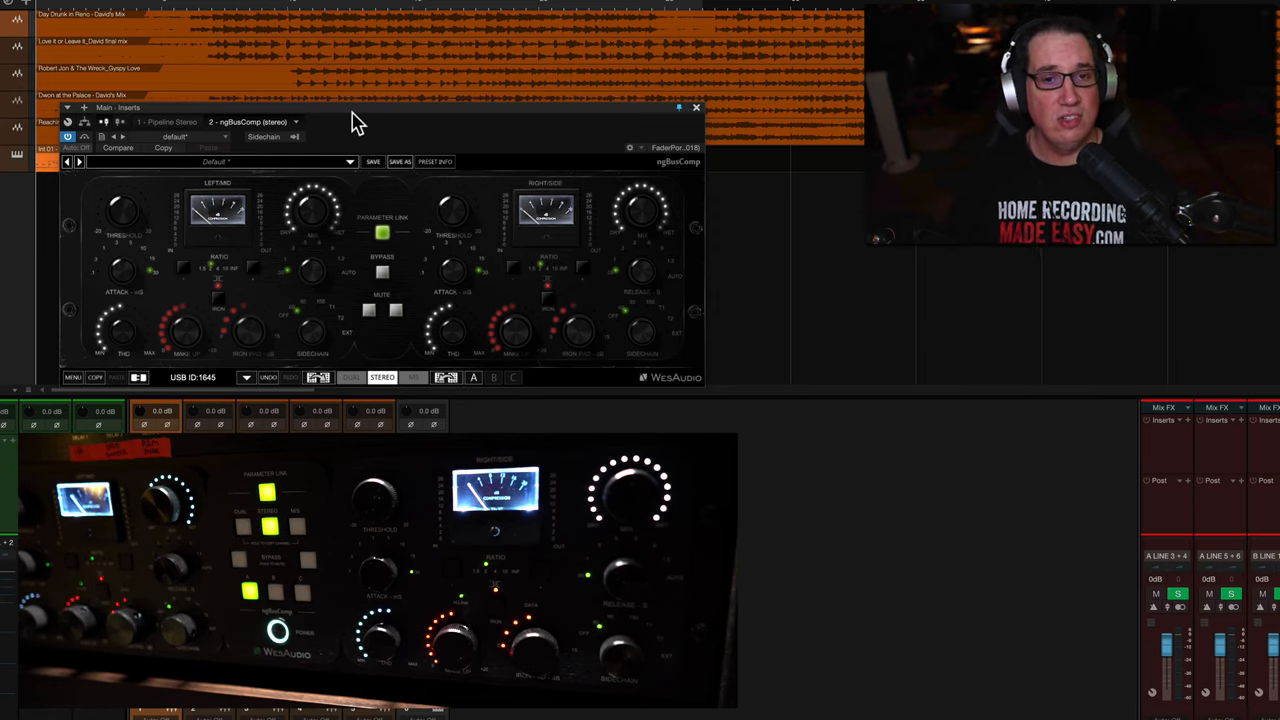
mouse_move(390, 197)
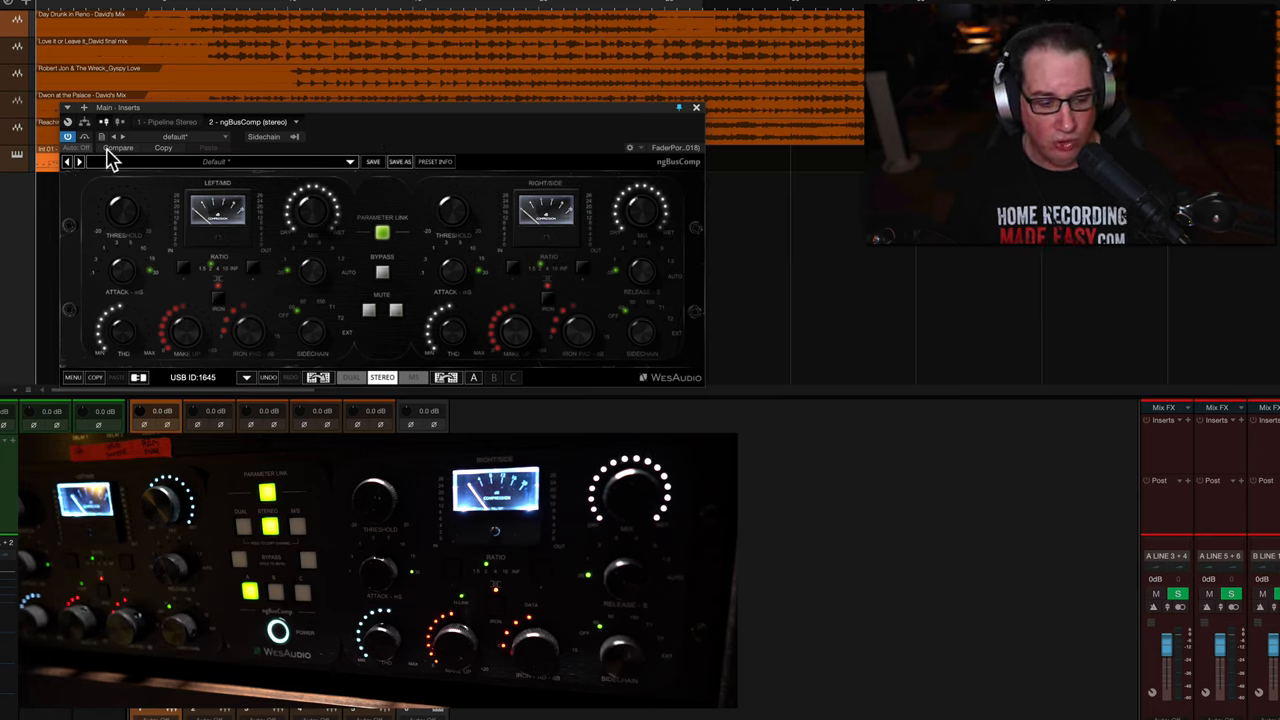
drag(120, 210, 120, 225)
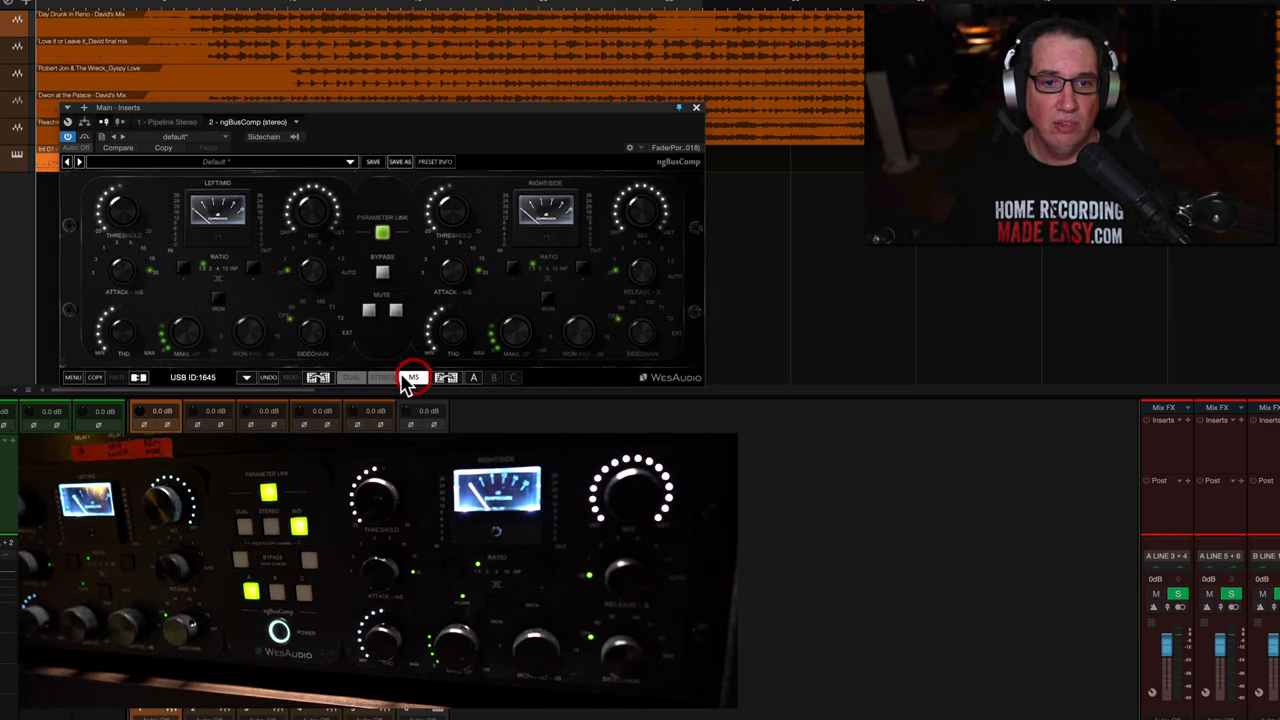
Cycle ngBusComp's channel mode from Stereo to Dual and onward through the linking modes.
click(383, 377)
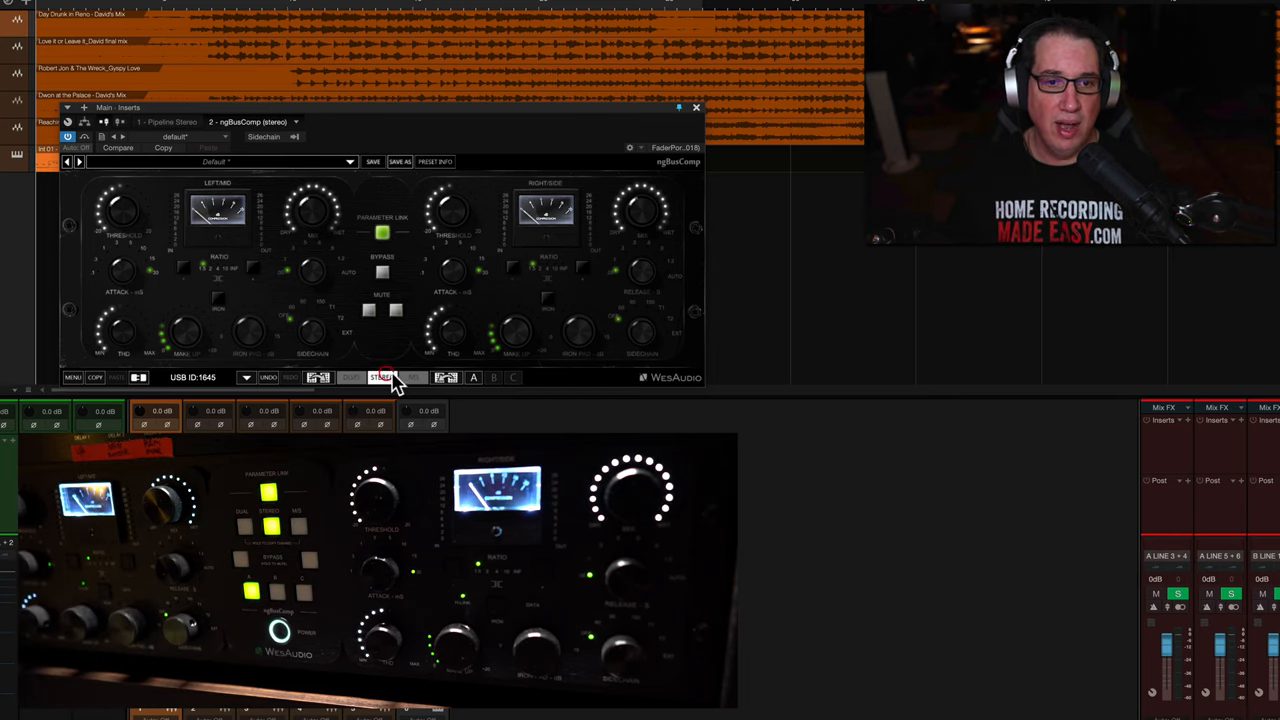
click(351, 377)
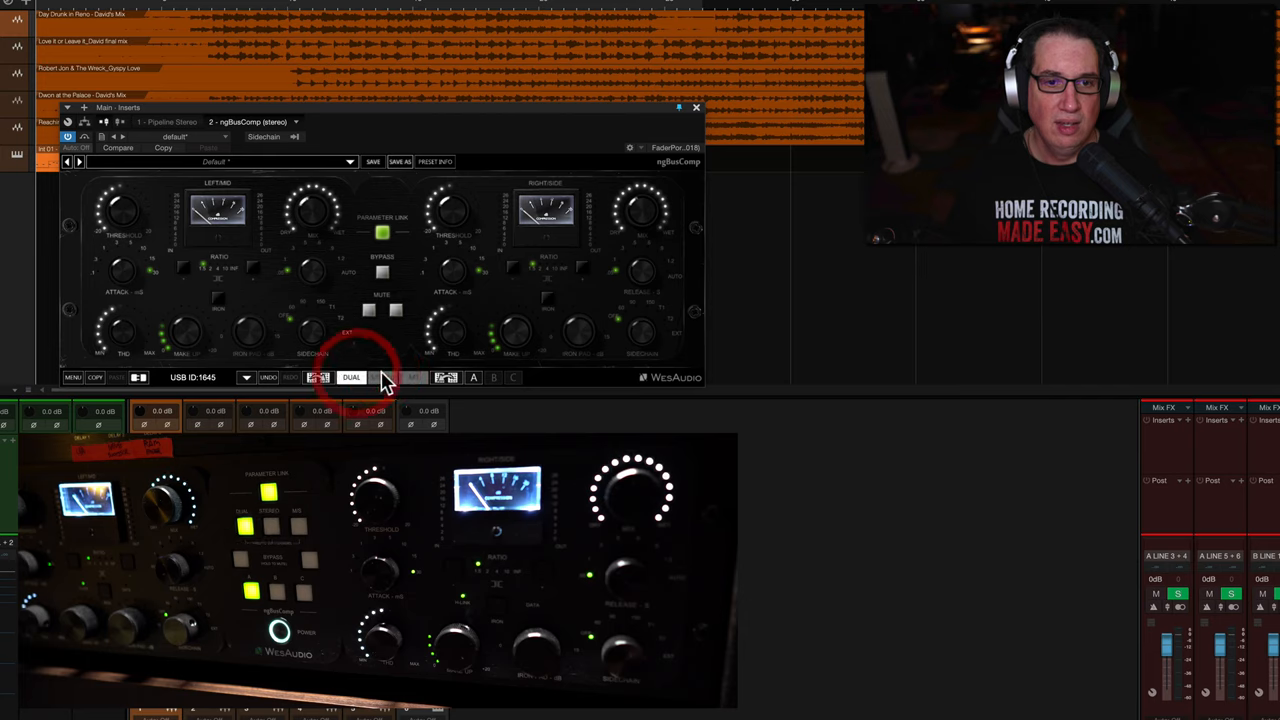
click(382, 377)
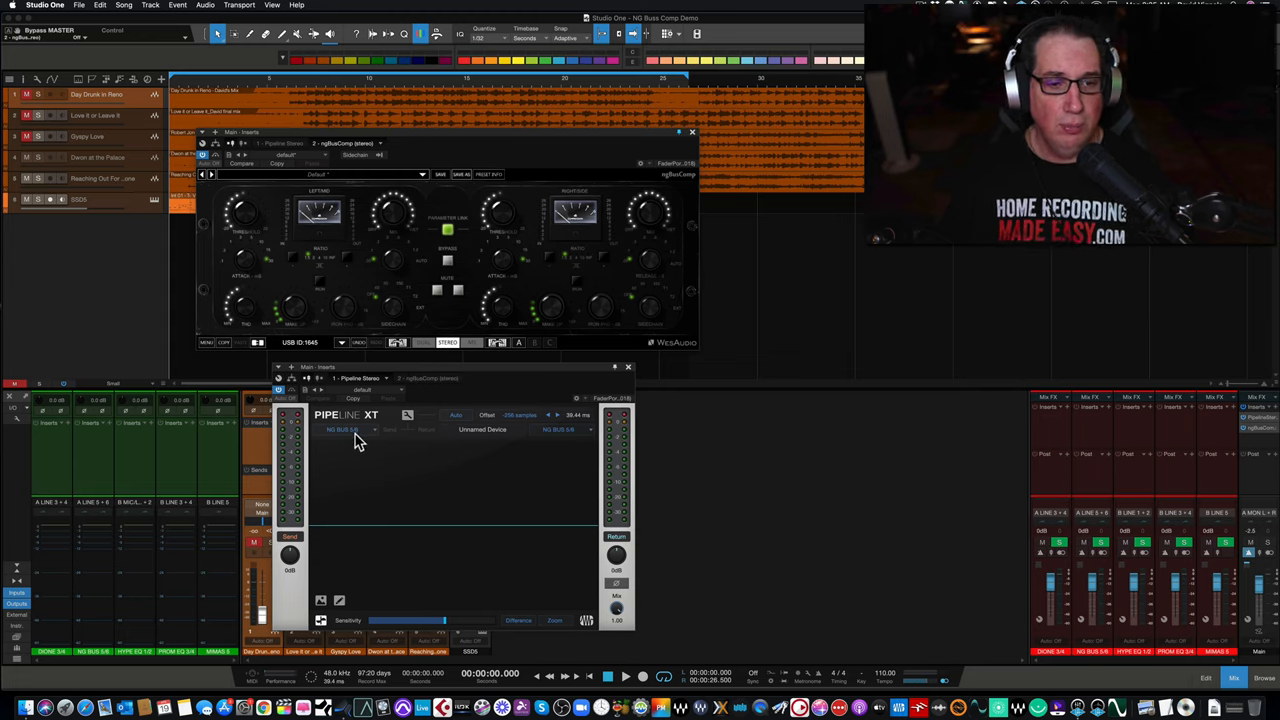
mouse_move(565, 444)
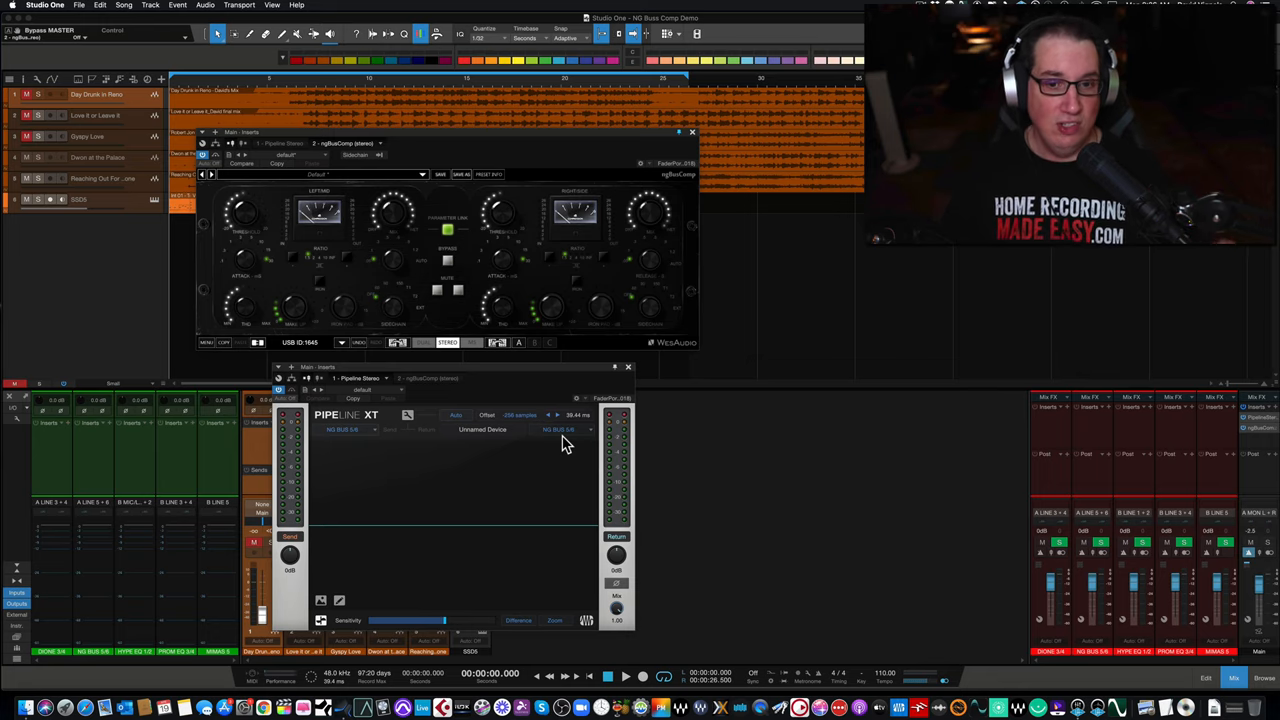
mouse_move(452, 373)
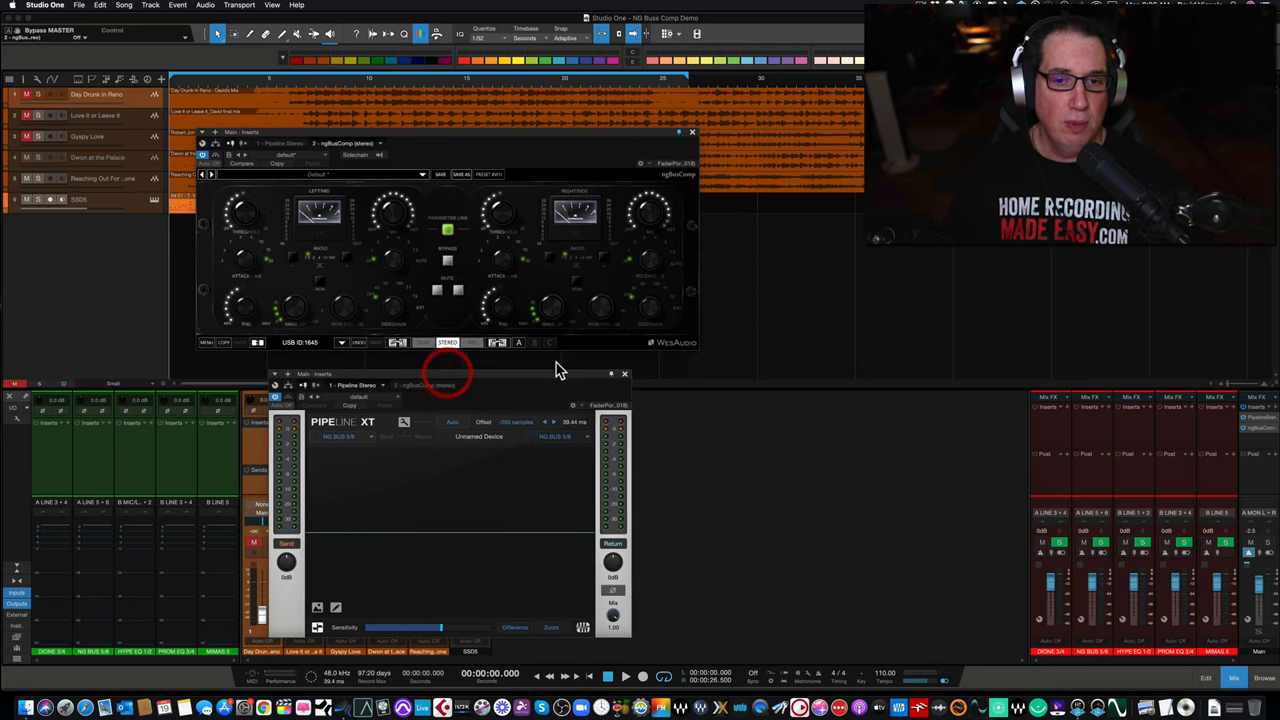
Switch the lower insert window from Pipeline XT back to the ngBusComp compressor.
click(624, 373)
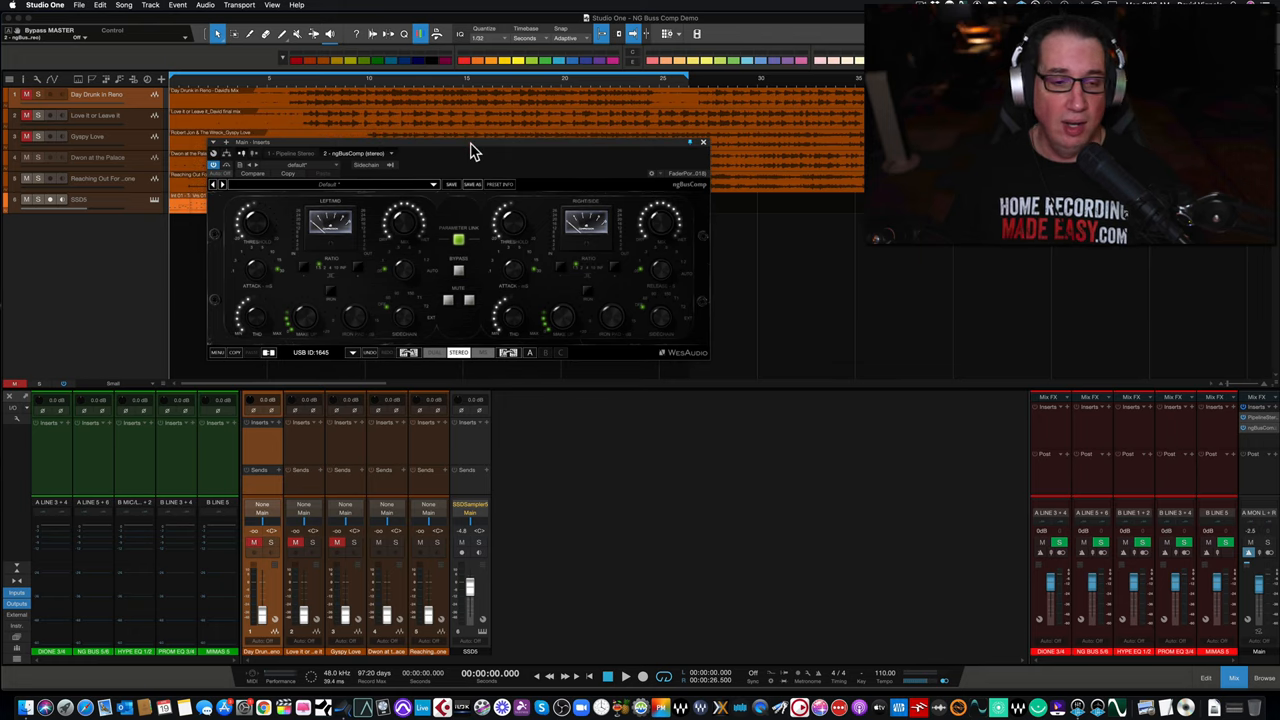
Reposition the ngBusComp window lower and to the right, over the lower track lanes.
drag(475, 150, 490, 157)
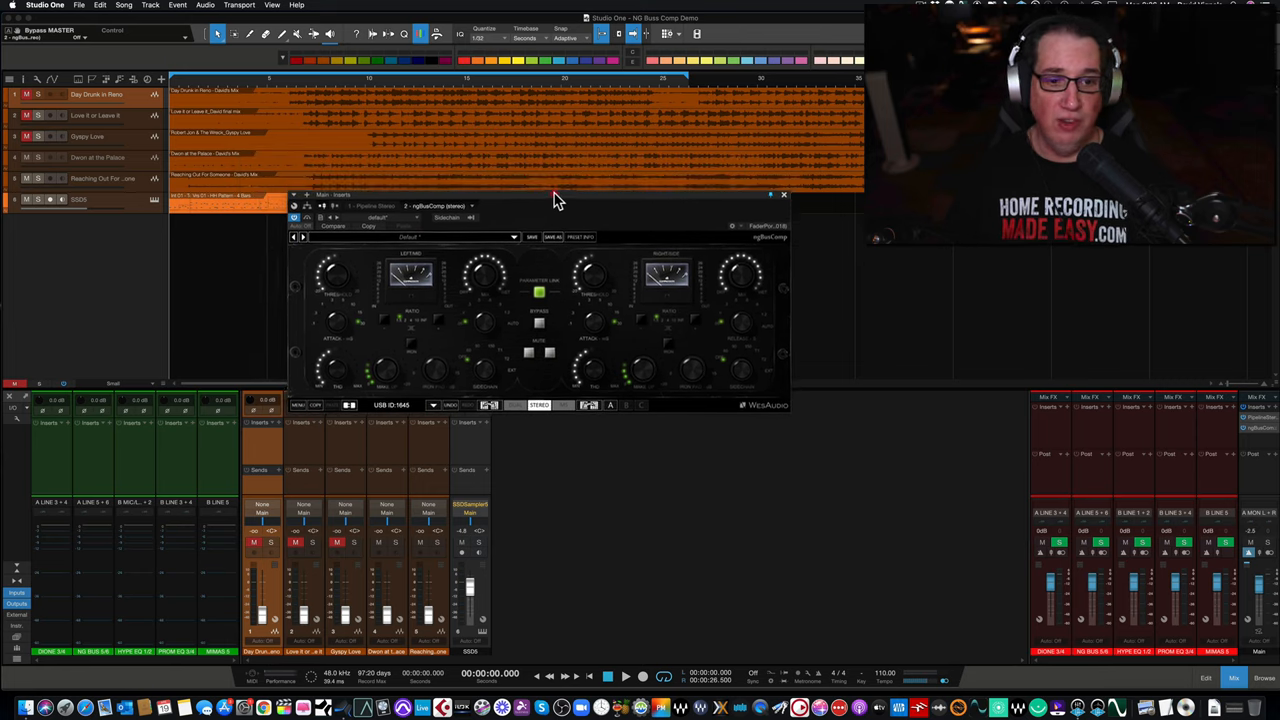
drag(557, 195, 532, 165)
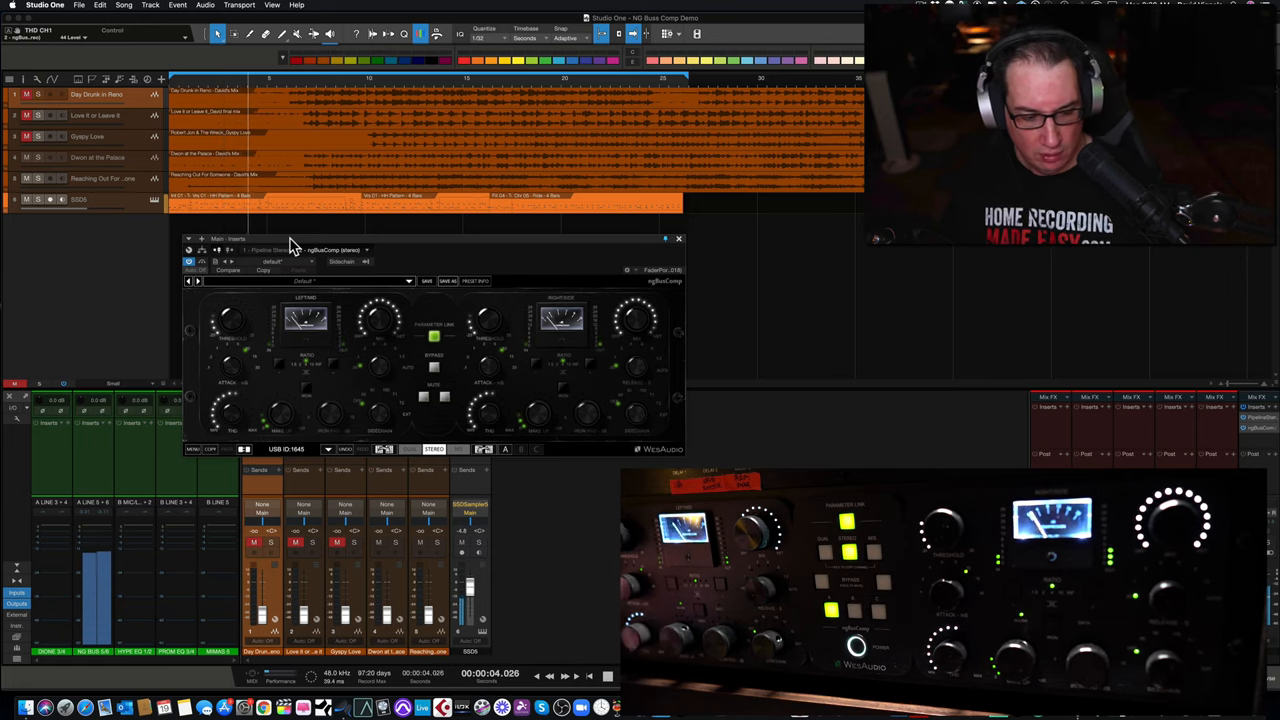
mouse_move(413, 488)
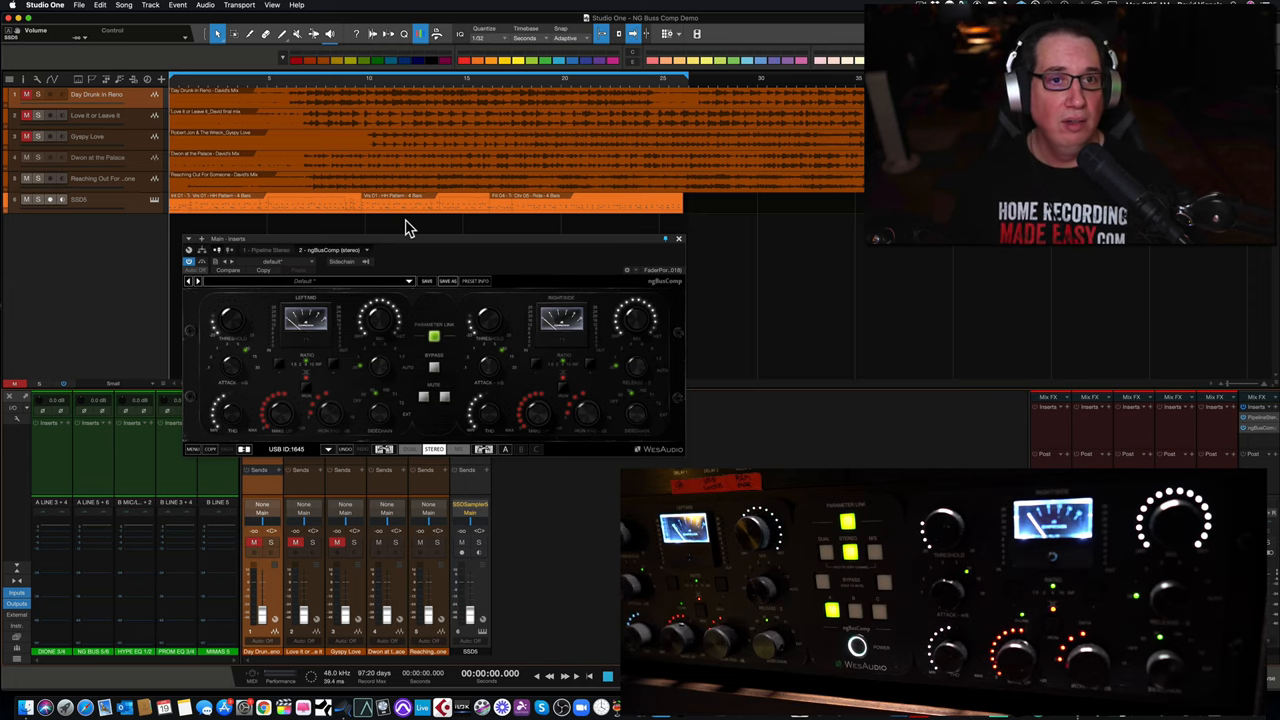
mouse_move(198, 278)
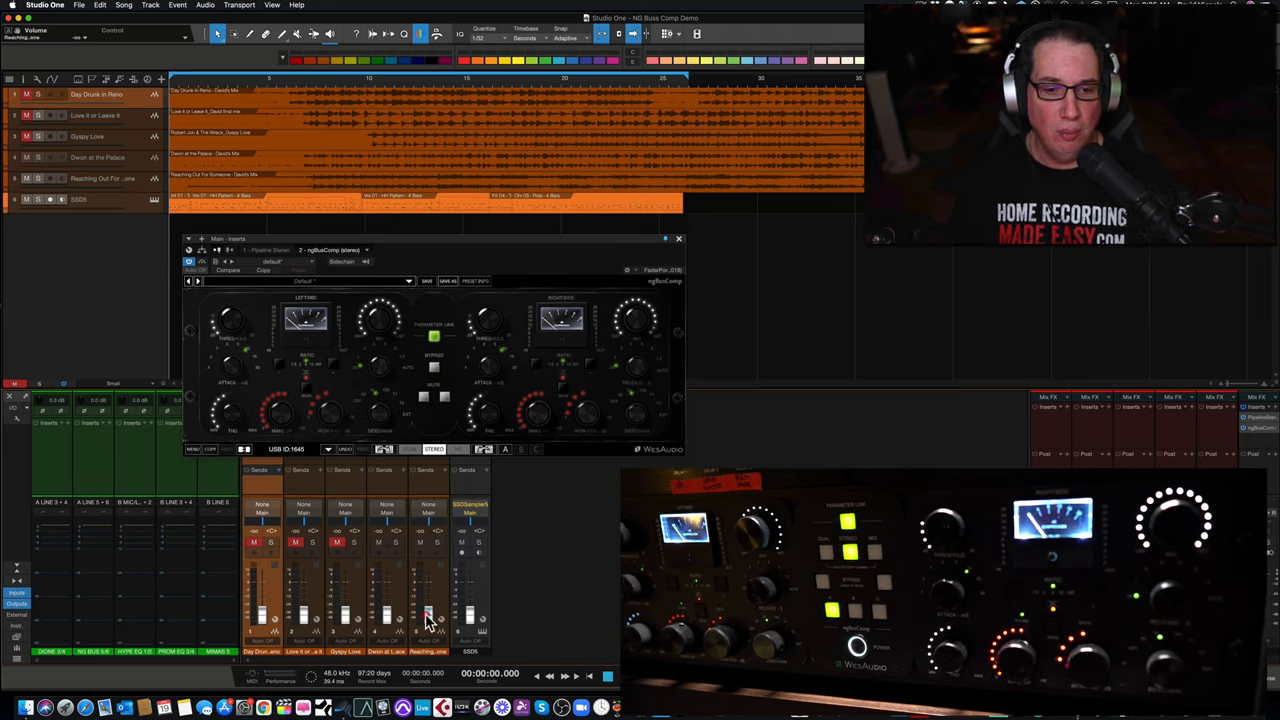
Raise ngBusComp's THD CH1 knob to 36, then adjust the Reaching Out For Someone fader.
drag(427, 618, 427, 590)
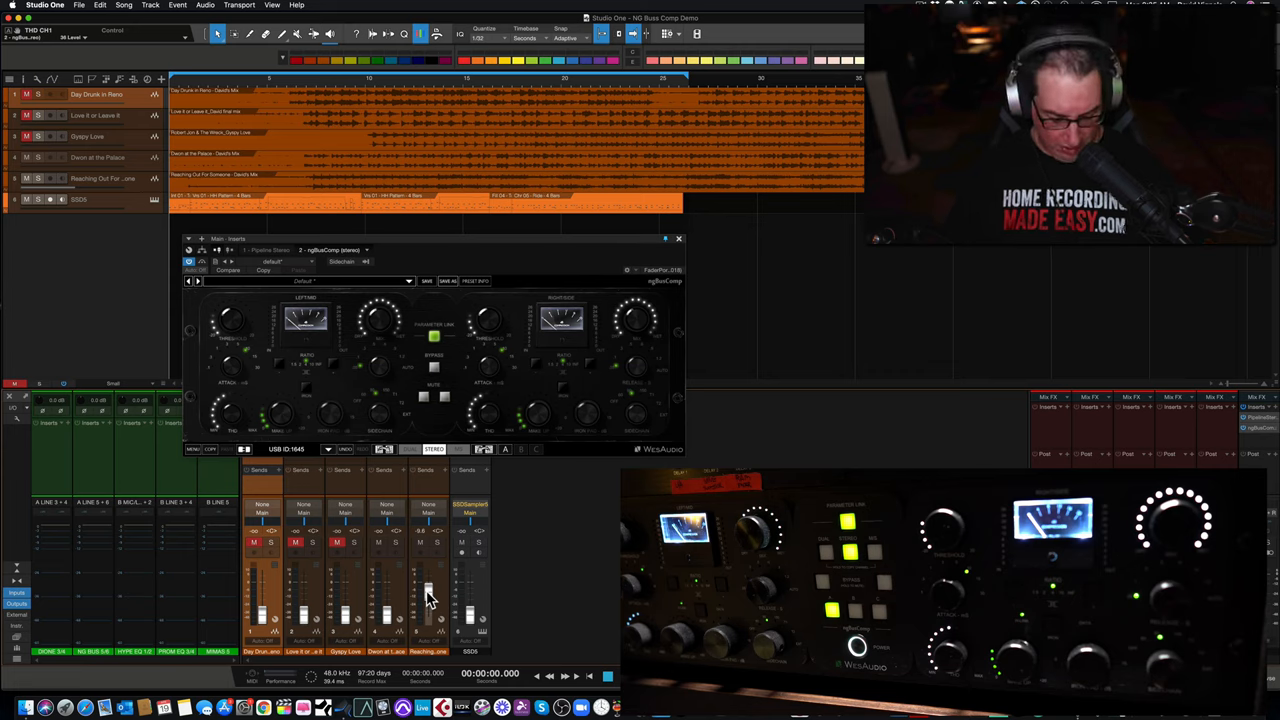
drag(230, 320, 232, 335)
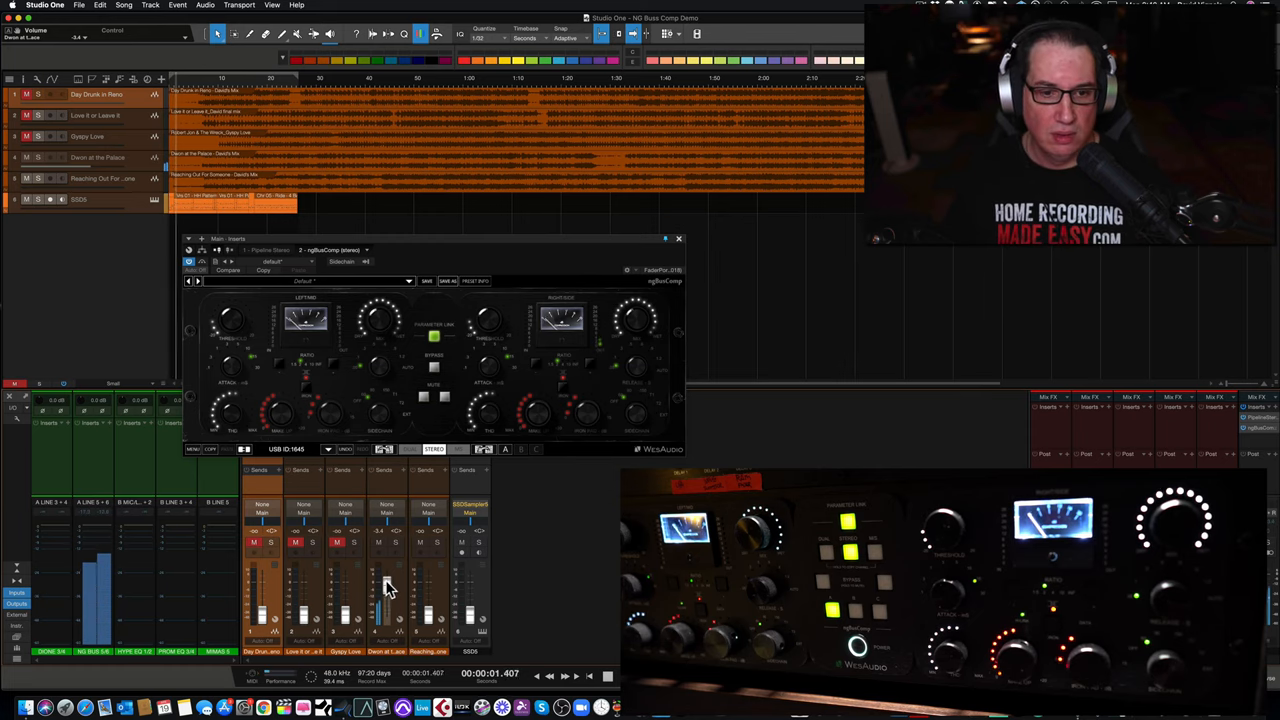
Adjust the Devon at the Palace Console fader to around -3.4 dB.
drag(388, 585, 385, 590)
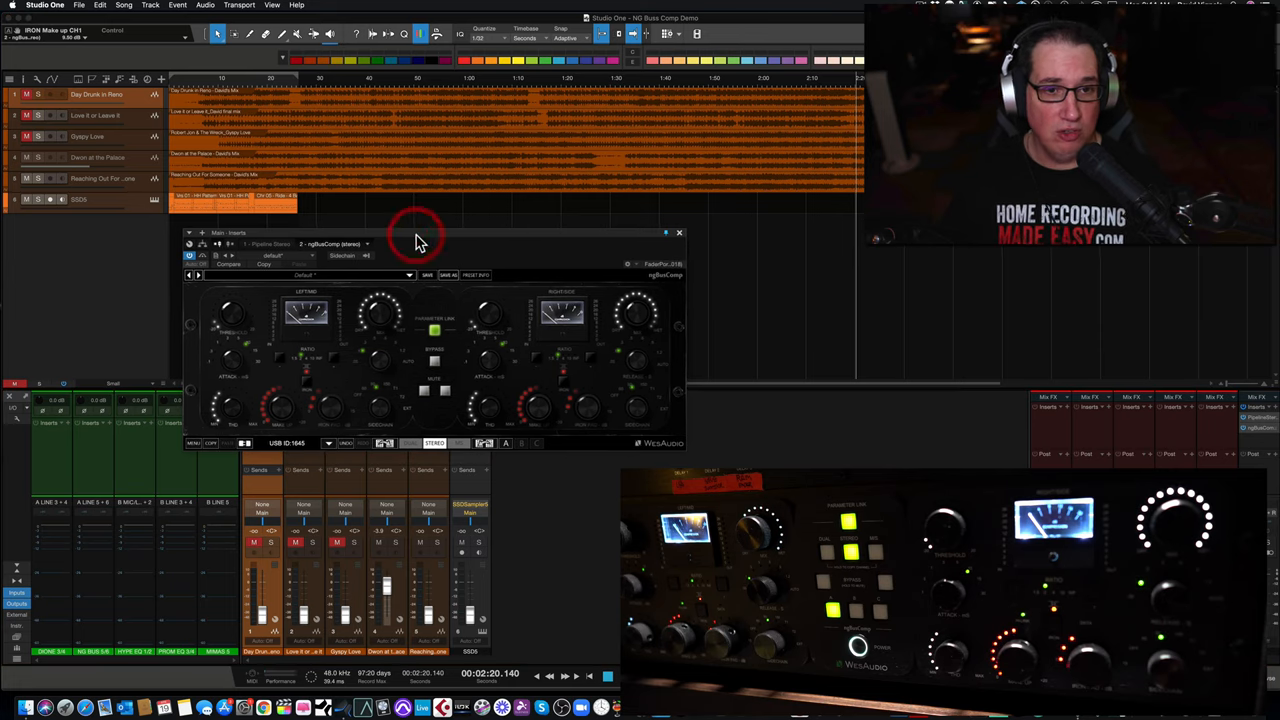
mouse_move(398, 237)
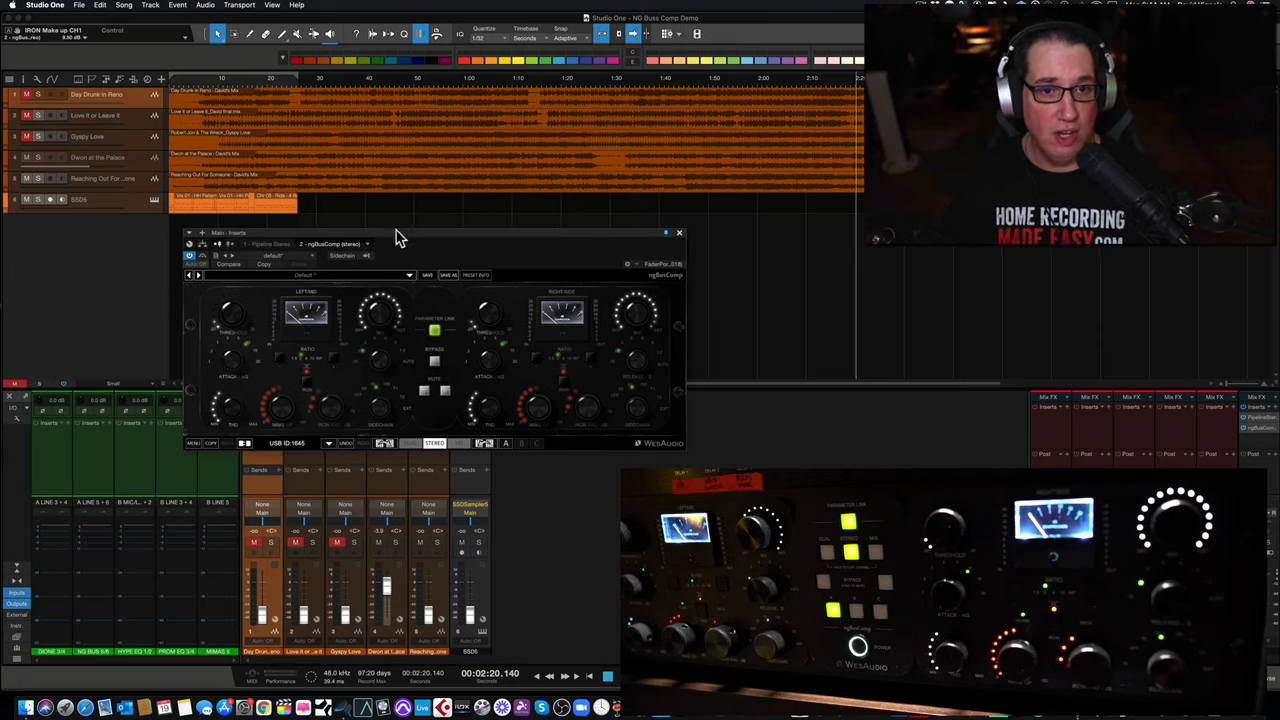